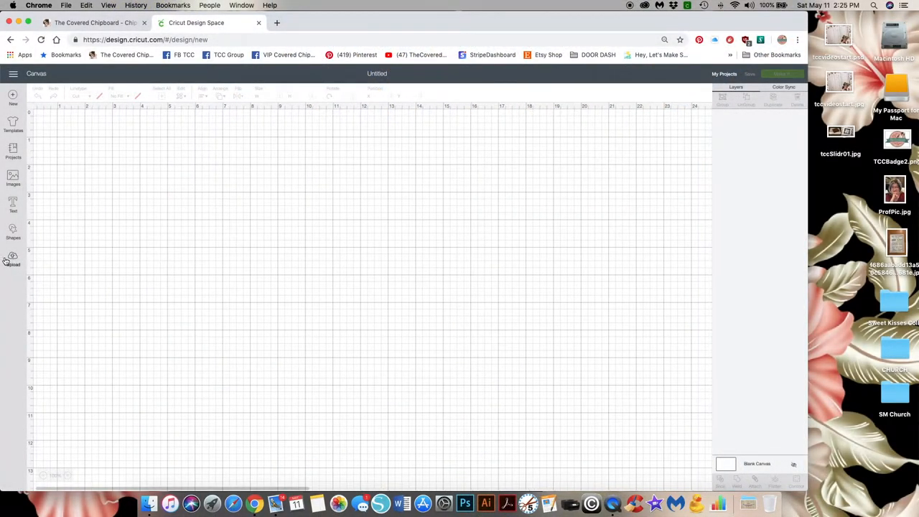
Start an image upload and browse into the tccSmChurch_Cricut folder
left_click(12, 258)
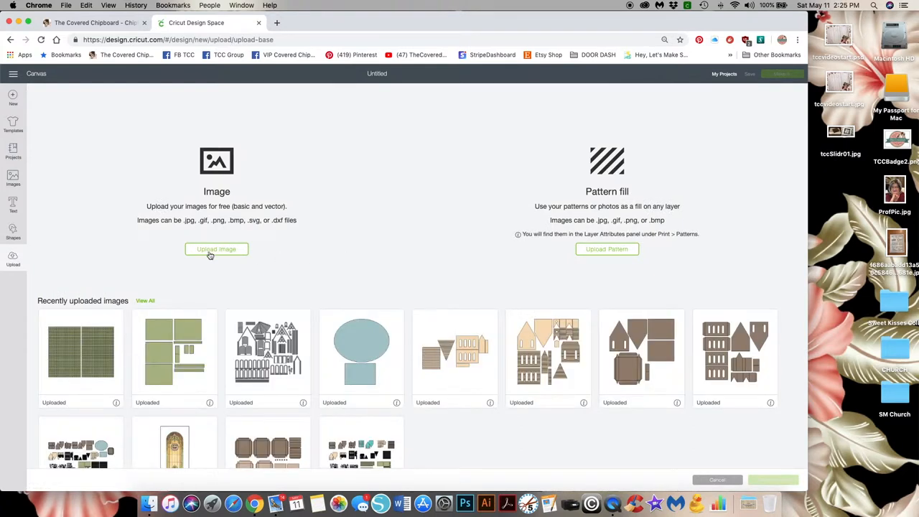
left_click(216, 249)
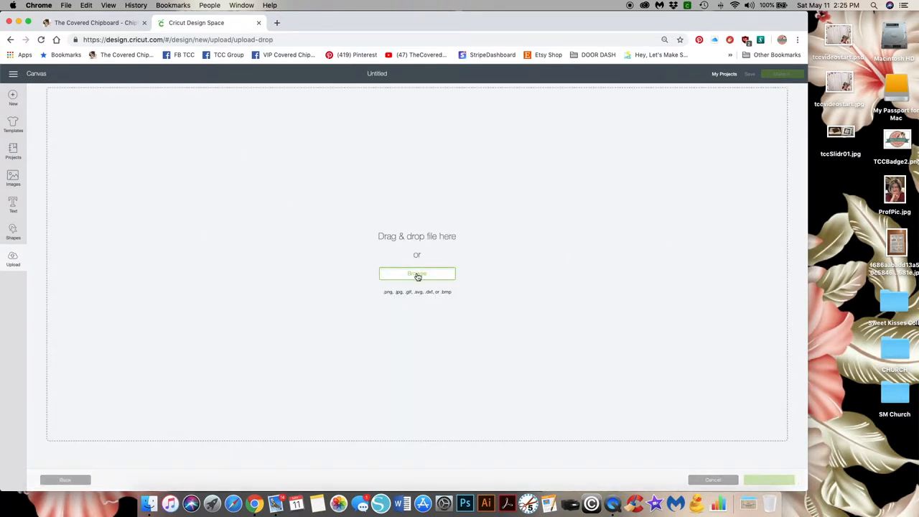
left_click(417, 274)
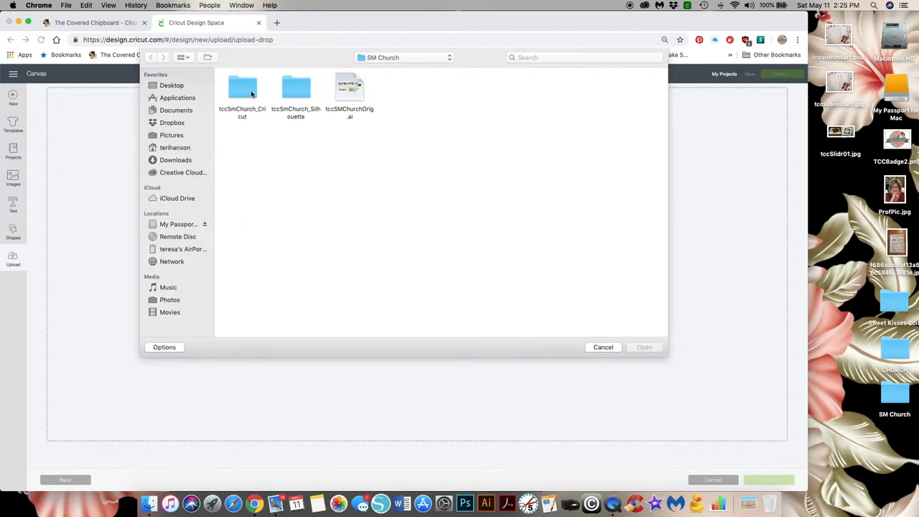
mouse_move(222, 92)
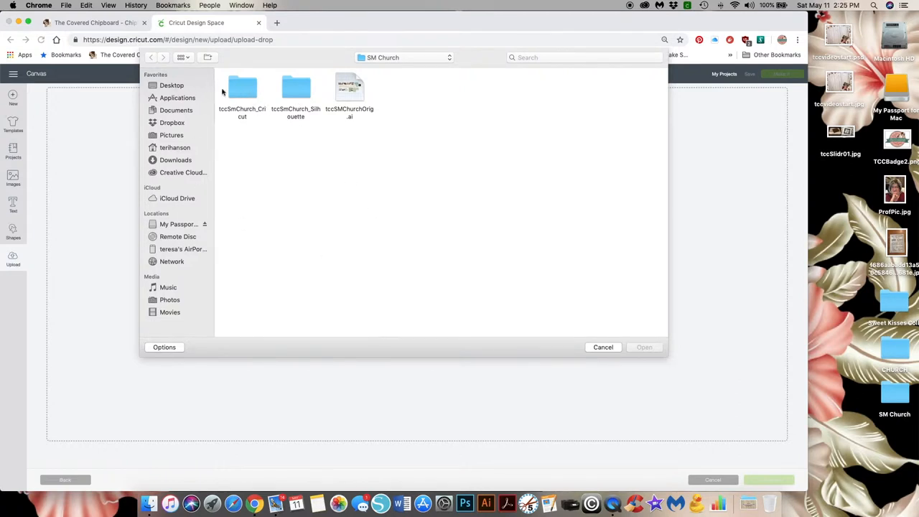
double_click(242, 87)
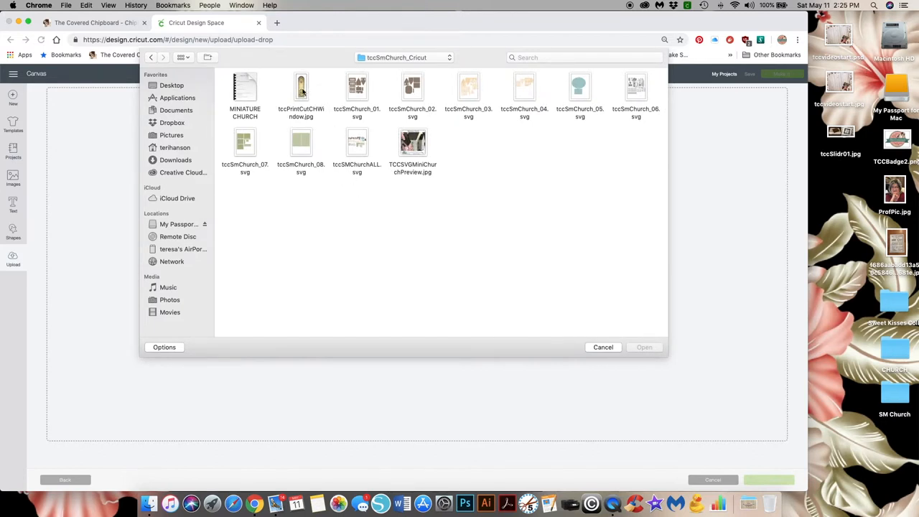
Load the stained-glass window JPG and mark it as a Complex image
left_click(300, 86)
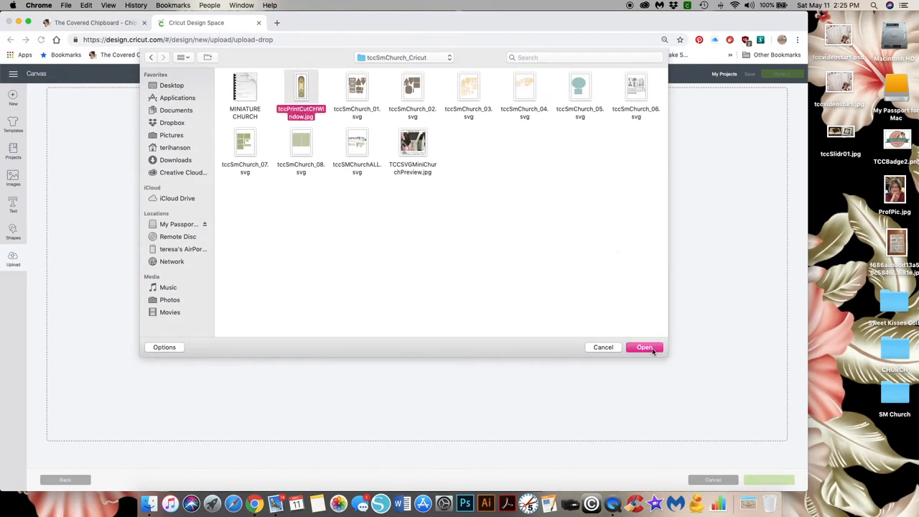
left_click(644, 347)
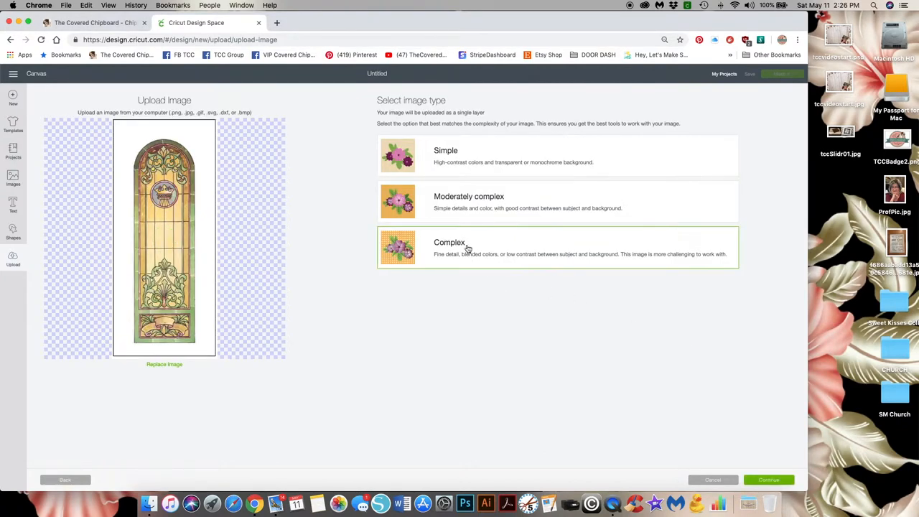
left_click(768, 479)
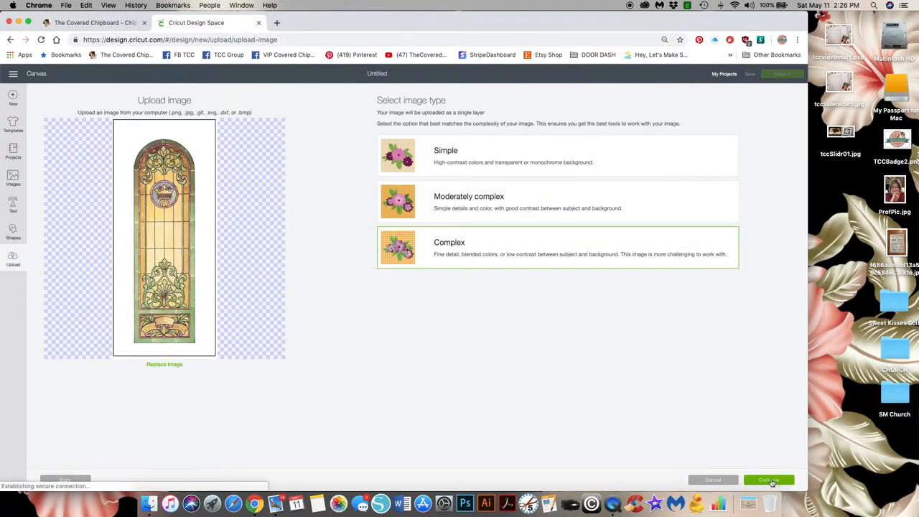
Continue into the background clean-up stage for the window image
left_click(768, 480)
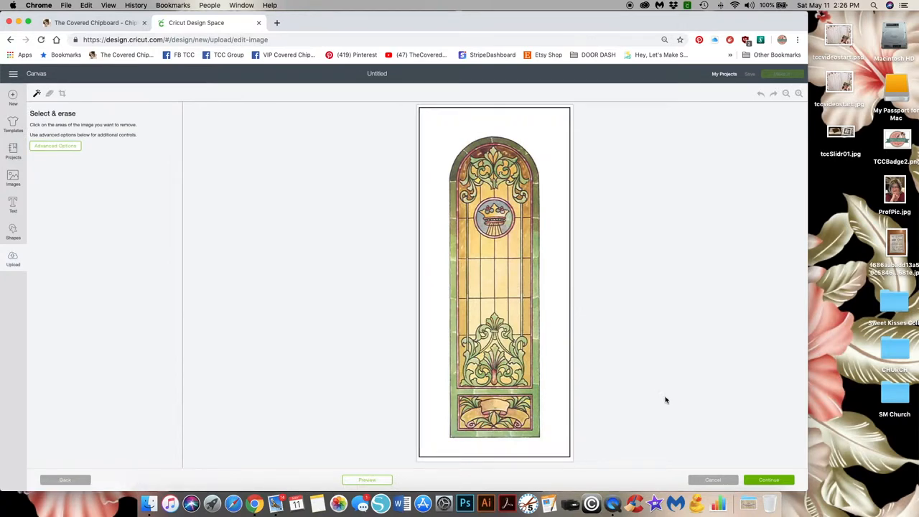
mouse_move(583, 125)
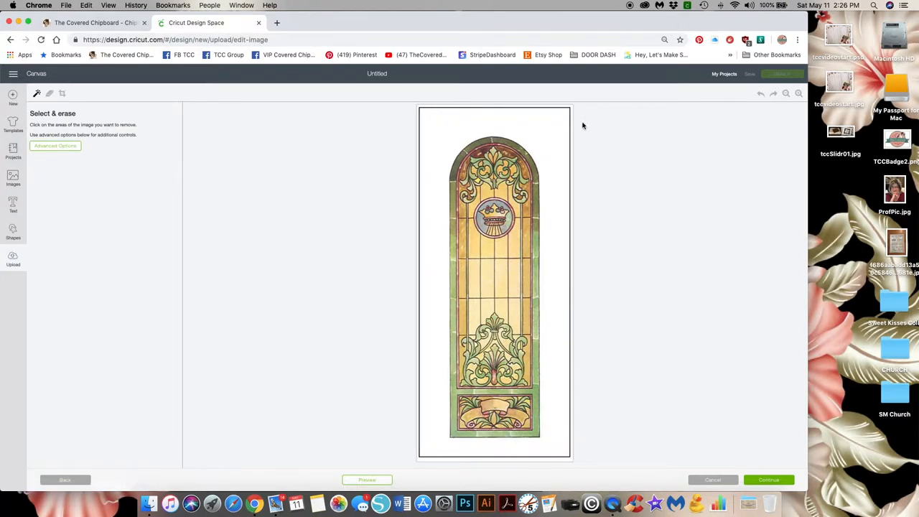
mouse_move(572, 141)
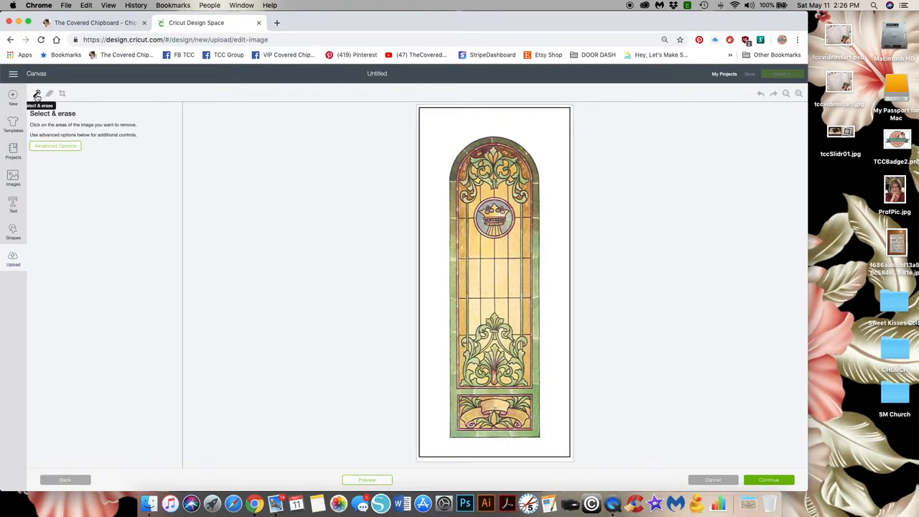
mouse_move(391, 132)
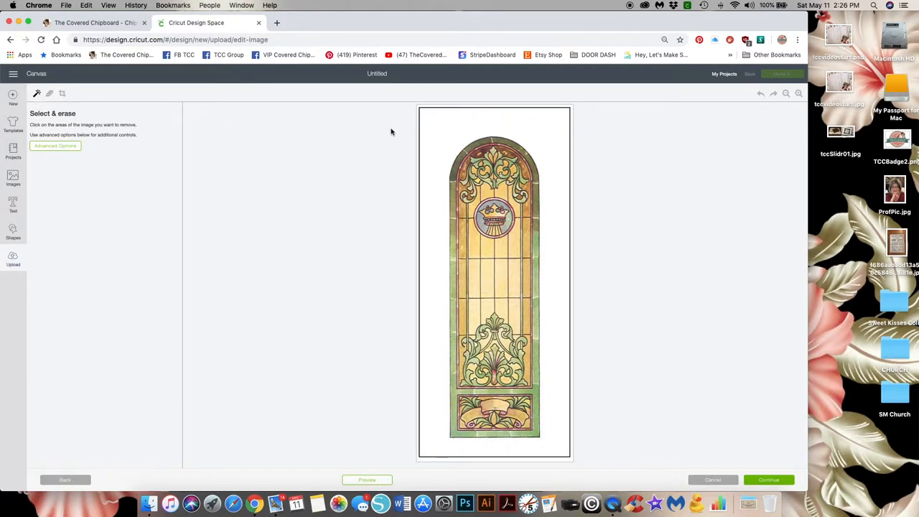
mouse_move(418, 106)
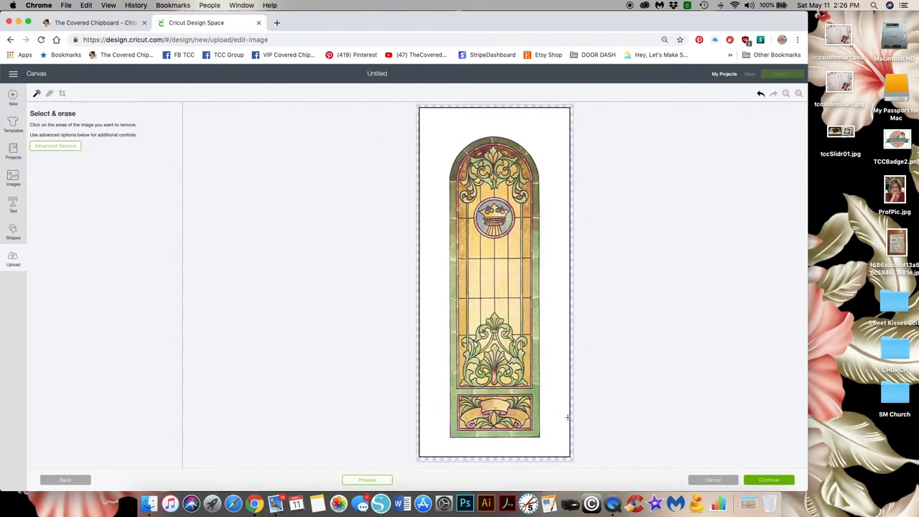
mouse_move(742, 401)
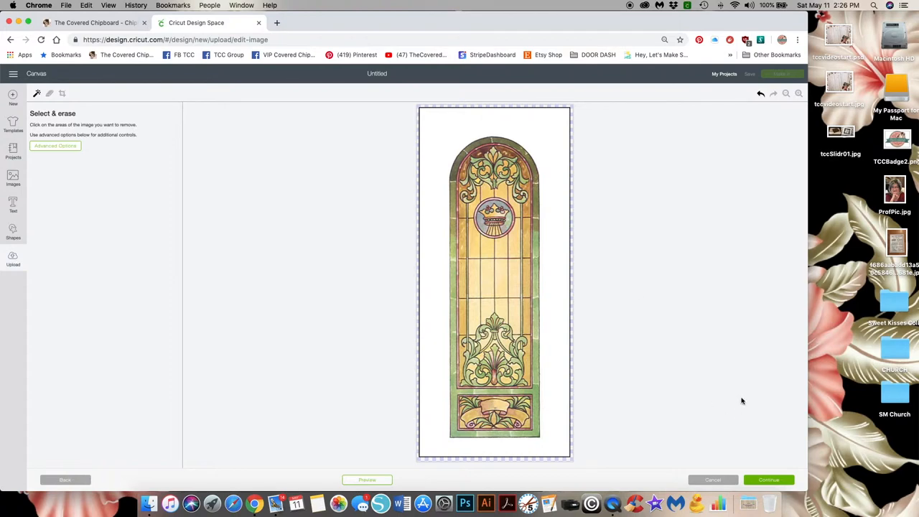
mouse_move(601, 426)
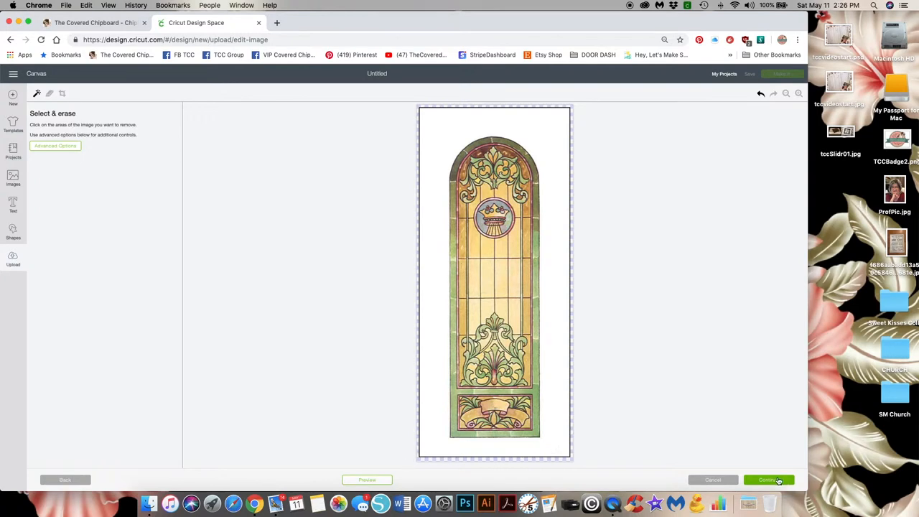
Save the window as a Print Then Cut image and pick it from Recently uploaded images
left_click(768, 480)
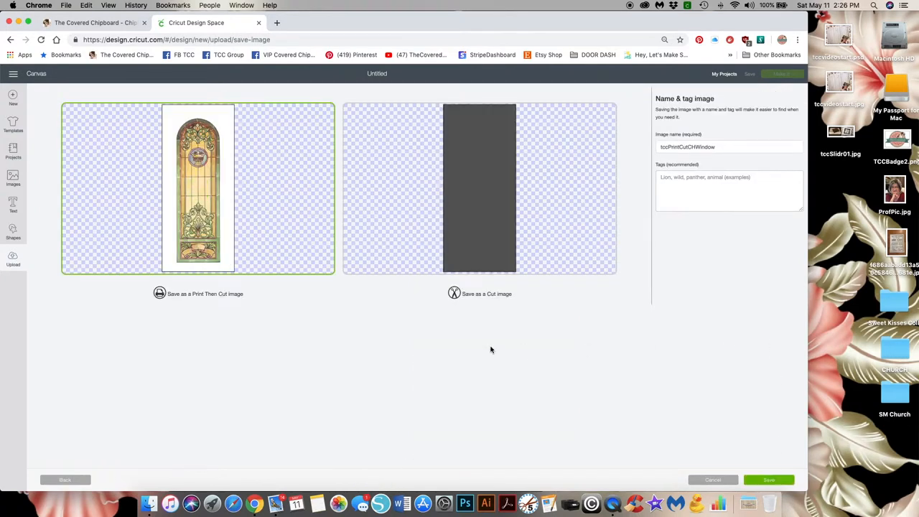
mouse_move(231, 300)
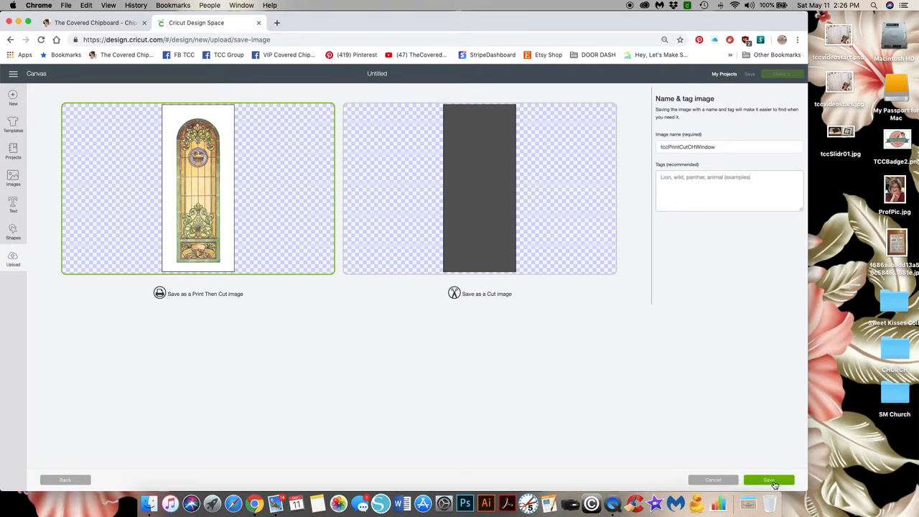
left_click(768, 479)
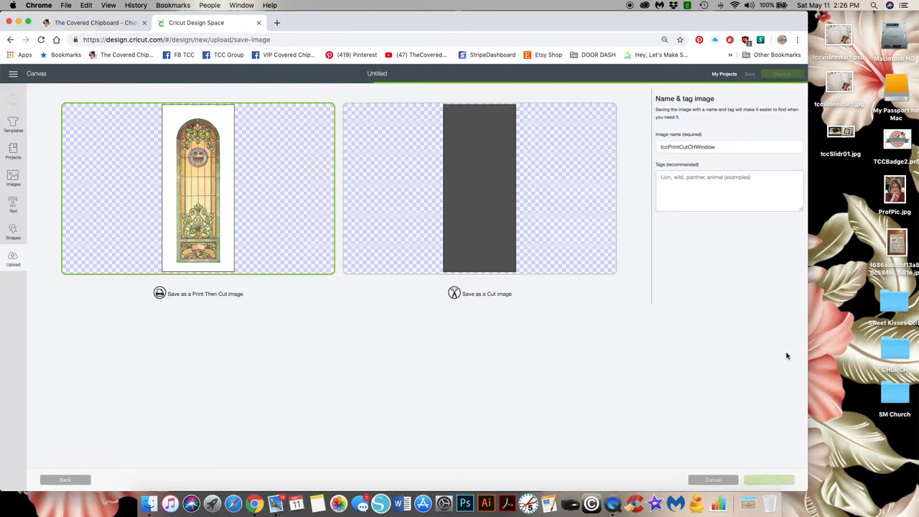
mouse_move(756, 352)
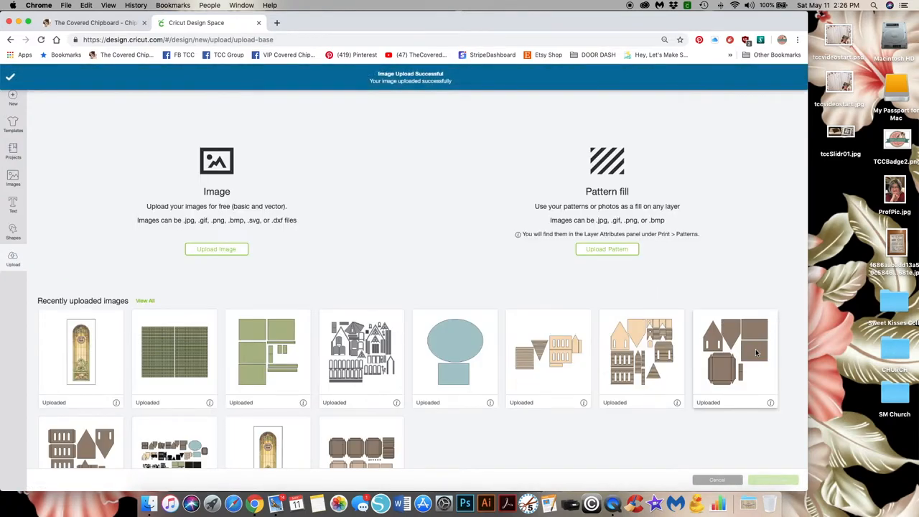
left_click(80, 352)
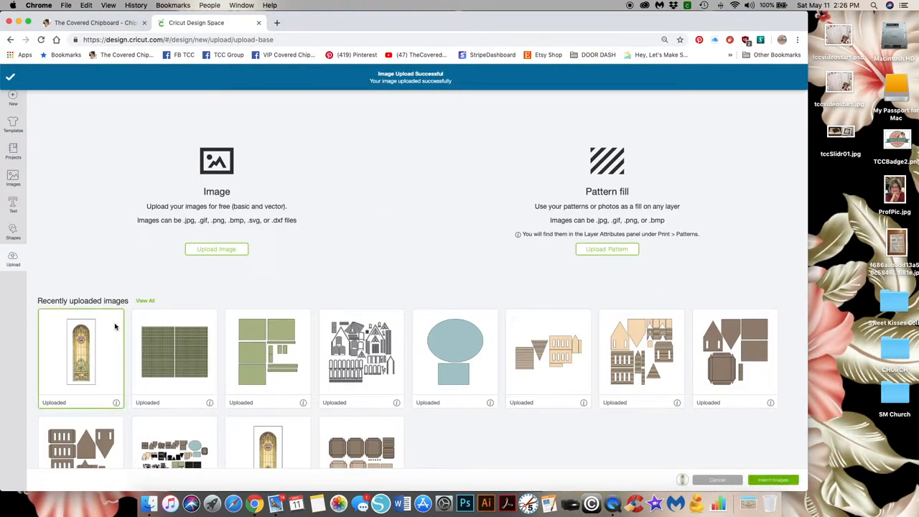
mouse_move(302, 280)
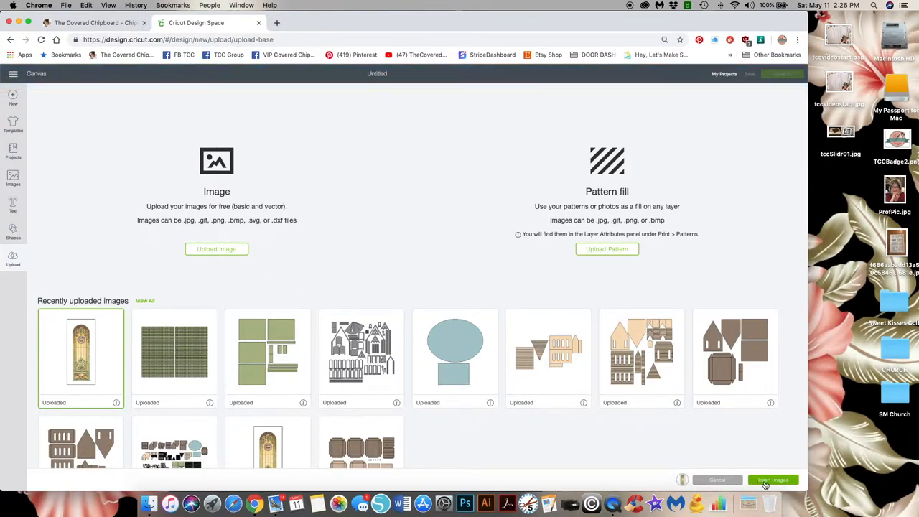
Insert the window image onto the canvas and drag it toward the top-left corner
left_click(772, 479)
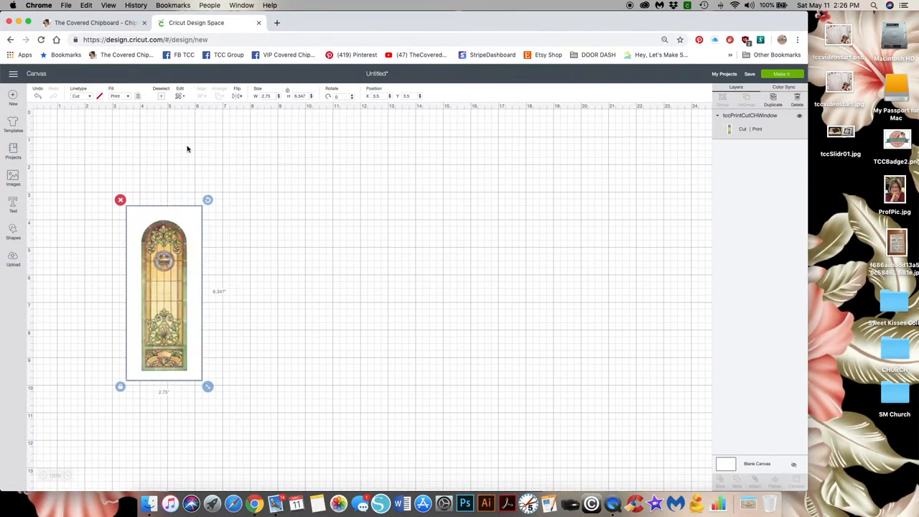
left_click_drag(163, 293, 120, 221)
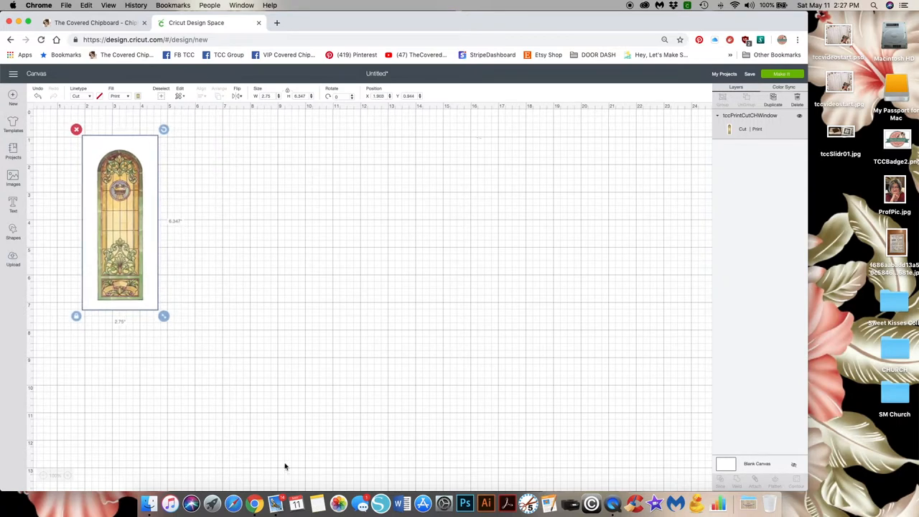
mouse_move(31, 214)
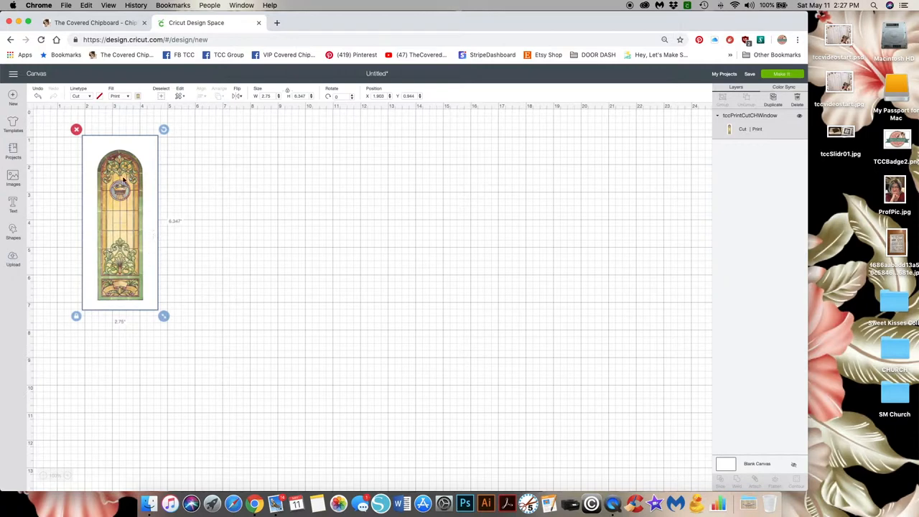
mouse_move(193, 277)
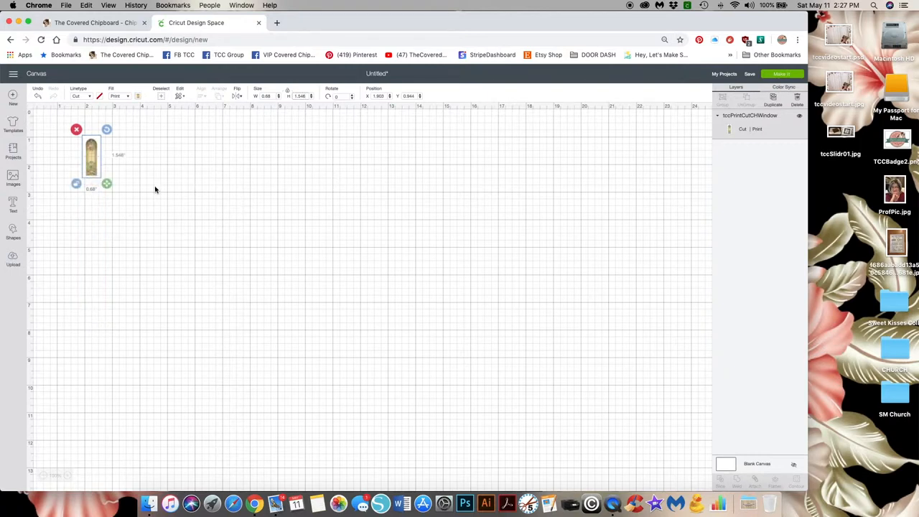
Duplicate the small window and line up a first row of four copies
left_click(154, 188)
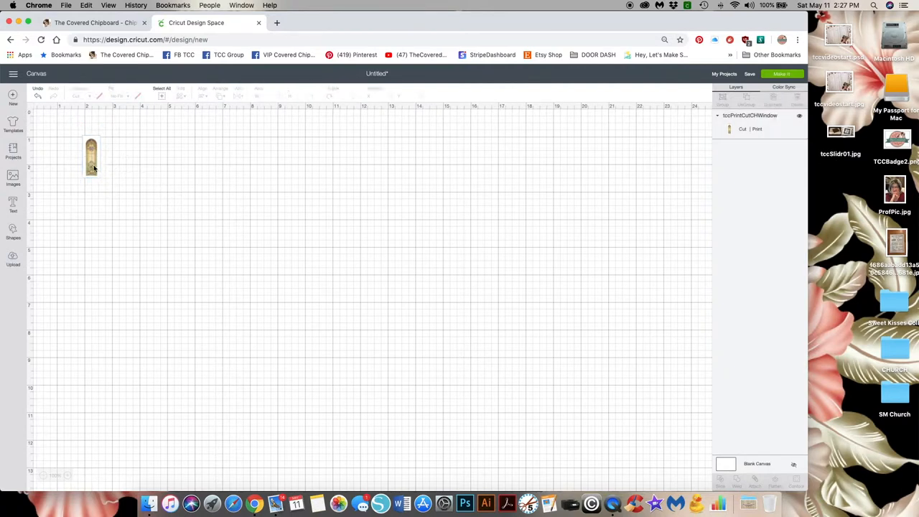
left_click(91, 156)
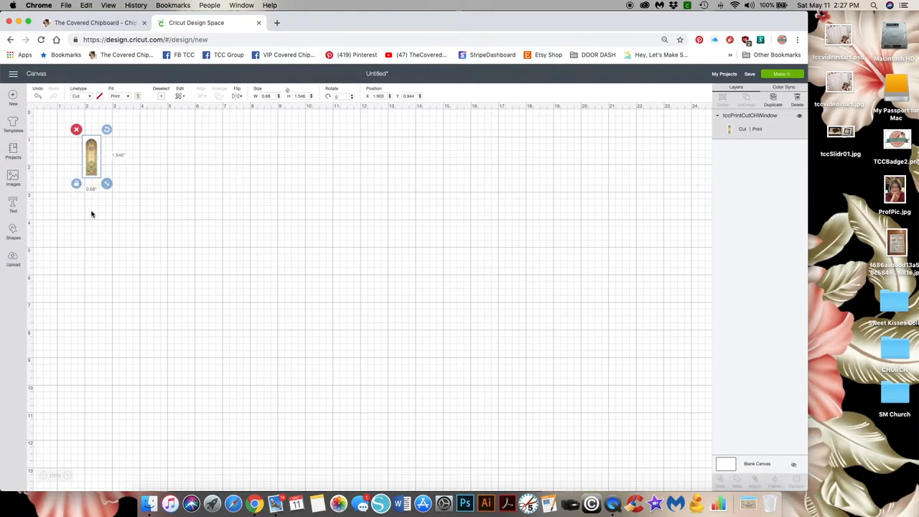
mouse_move(148, 198)
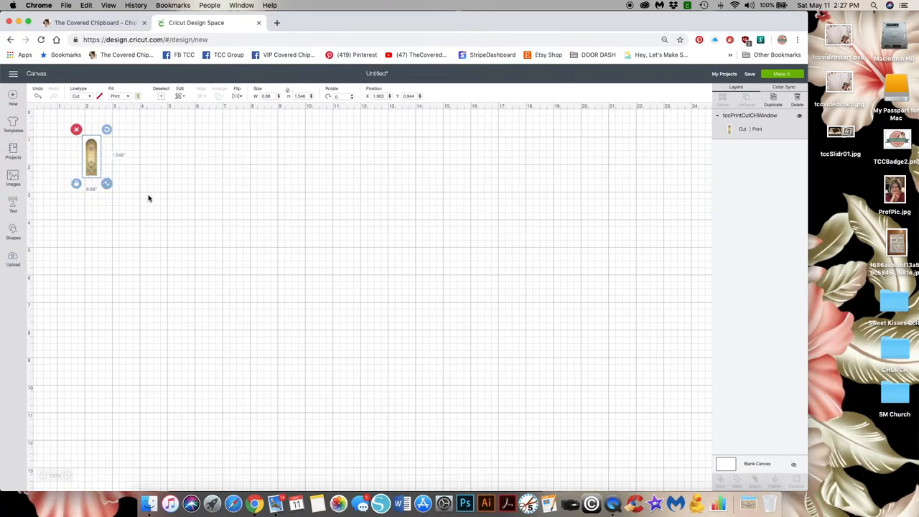
mouse_move(143, 192)
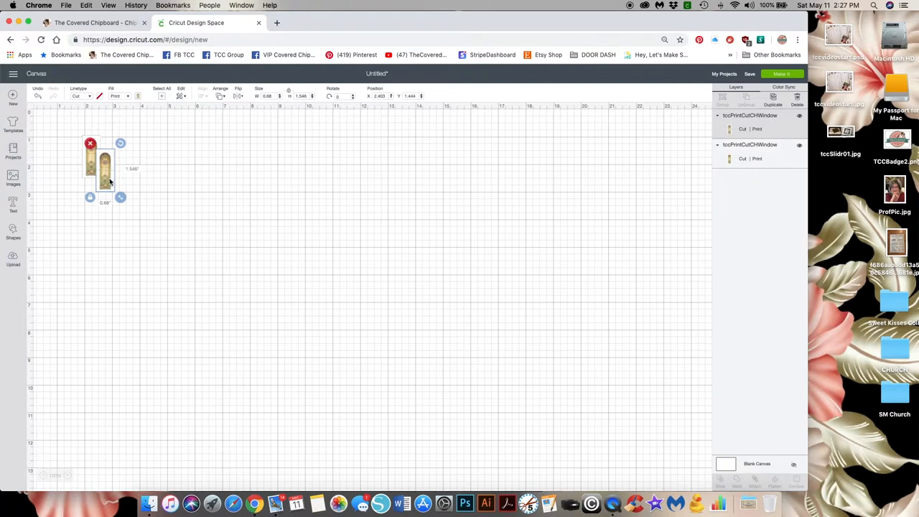
left_click_drag(104, 172, 112, 157)
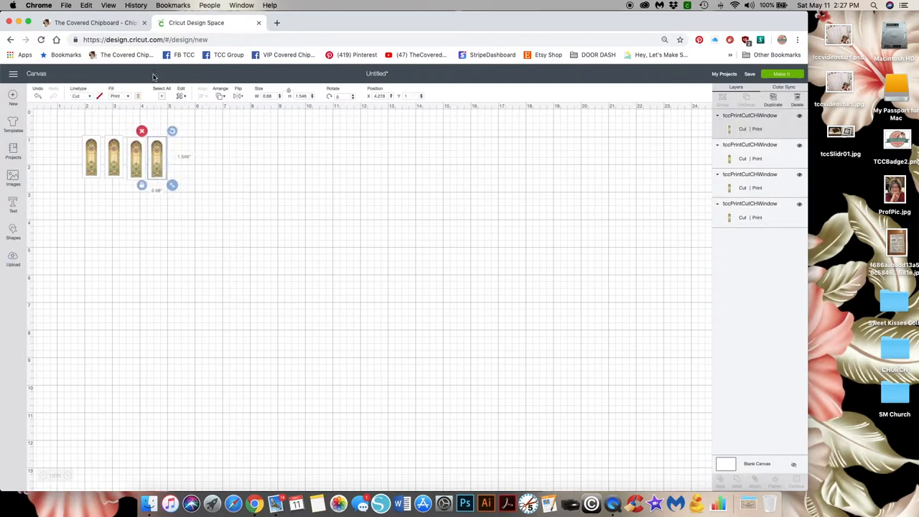
mouse_move(272, 162)
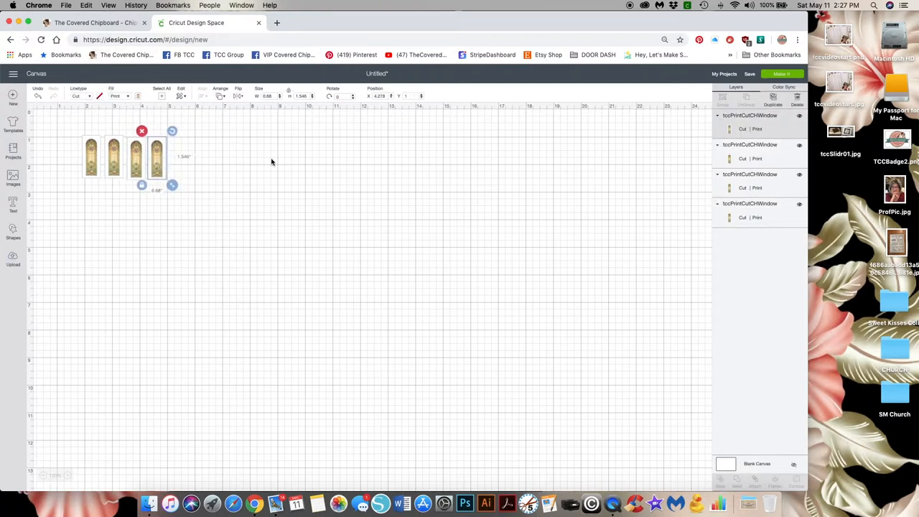
mouse_move(299, 194)
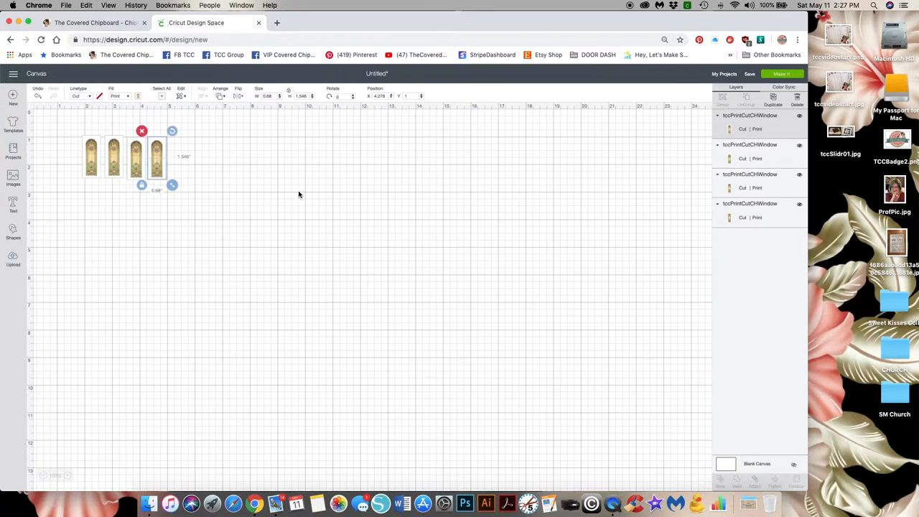
mouse_move(192, 187)
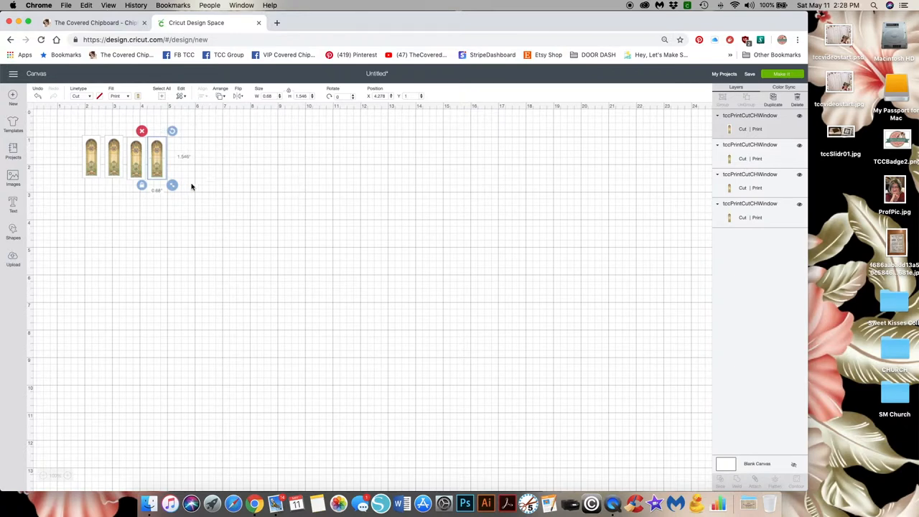
mouse_move(189, 181)
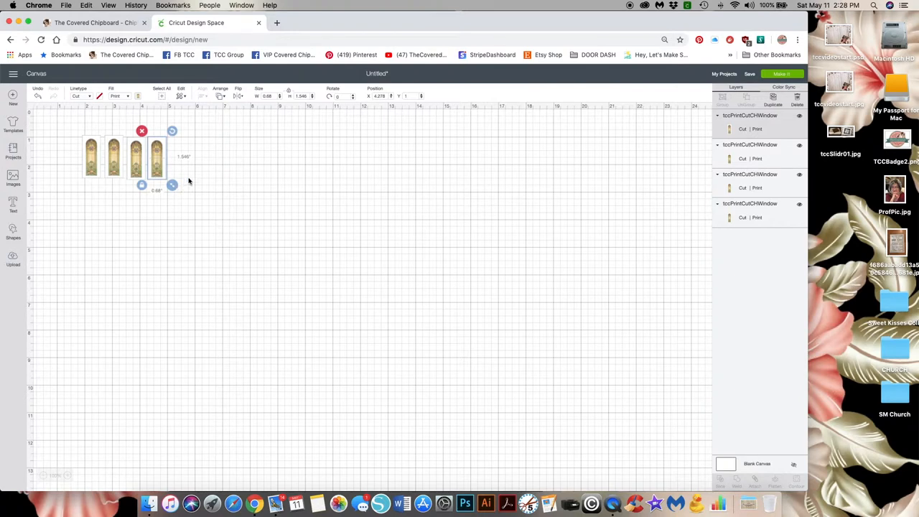
left_click(179, 175)
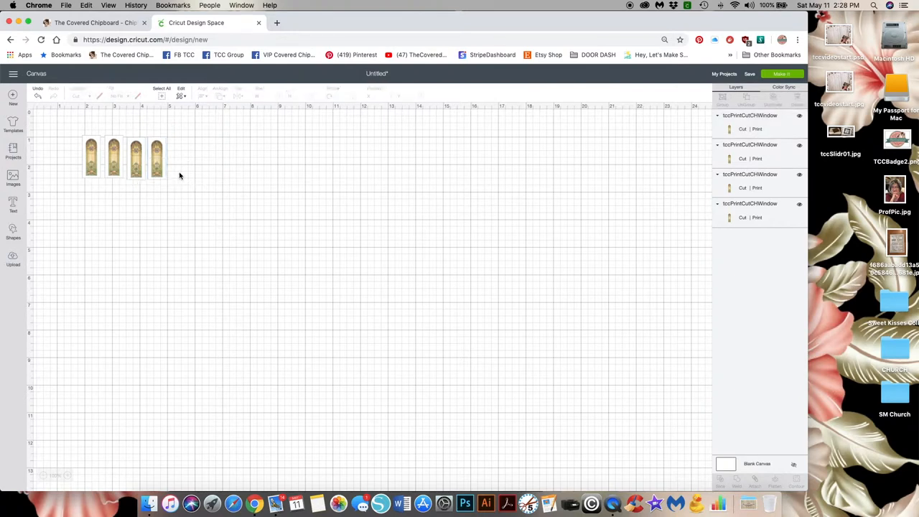
mouse_move(147, 202)
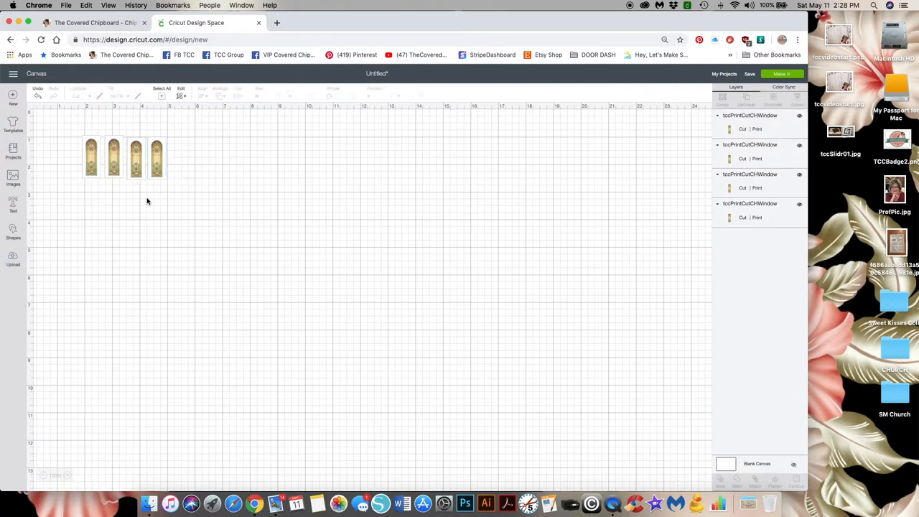
mouse_move(203, 202)
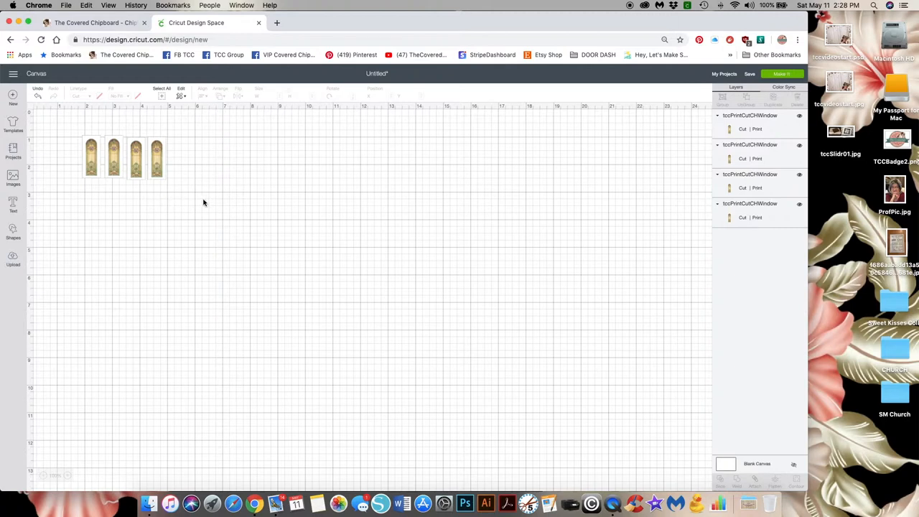
mouse_move(143, 191)
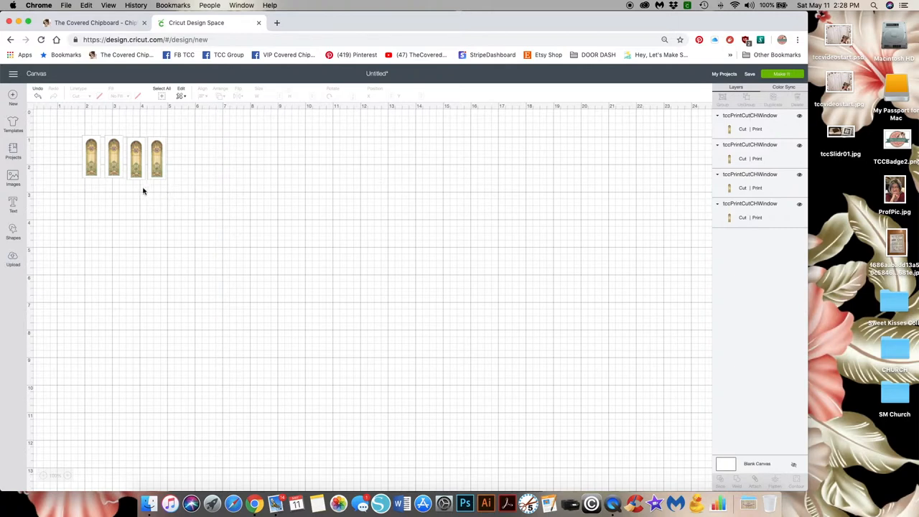
mouse_move(174, 190)
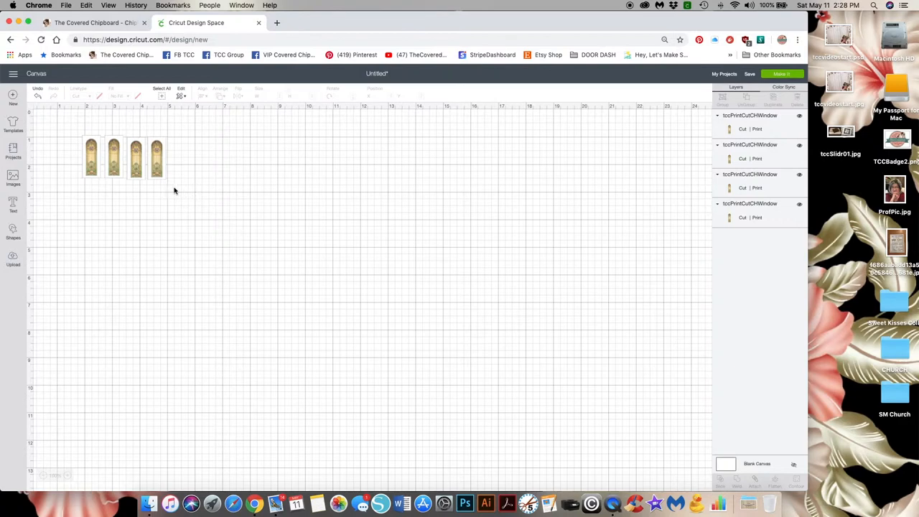
Place the remaining copies below to reach ten windows in rows of four, four and two
left_click(124, 158)
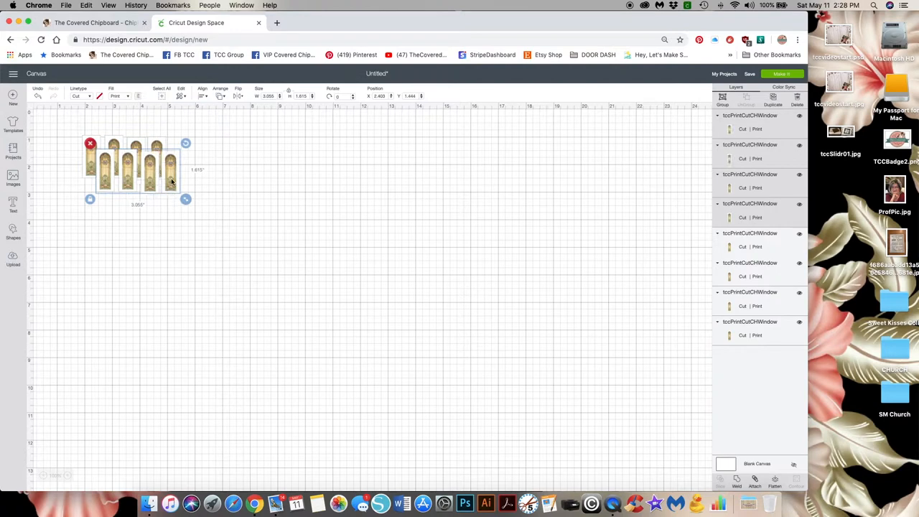
left_click(165, 247)
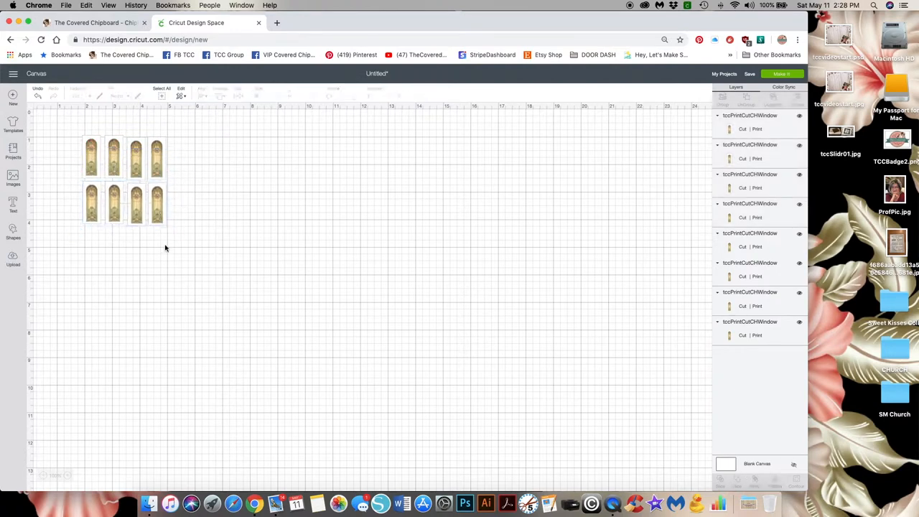
left_click(137, 204)
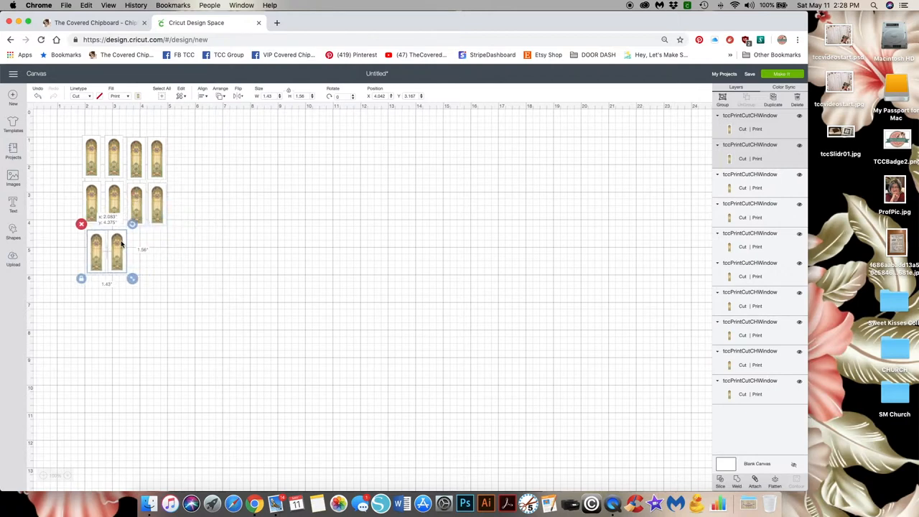
left_click(237, 254)
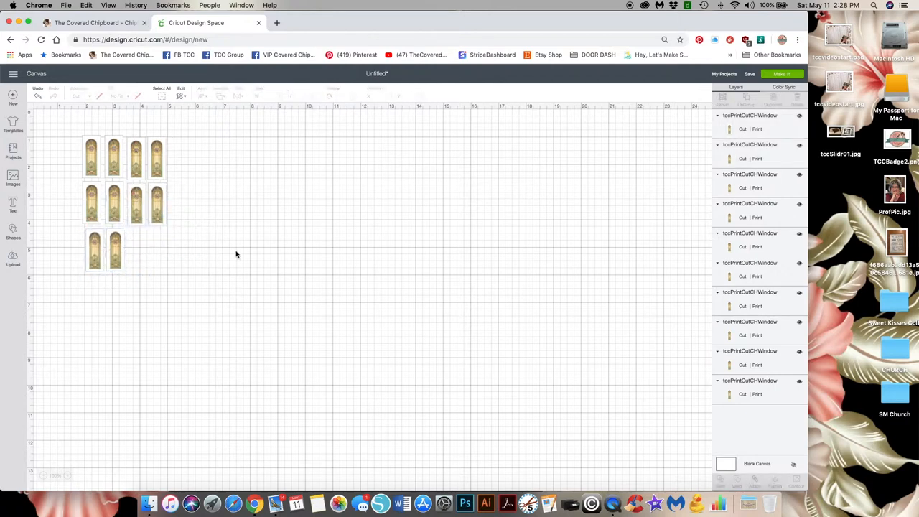
mouse_move(279, 234)
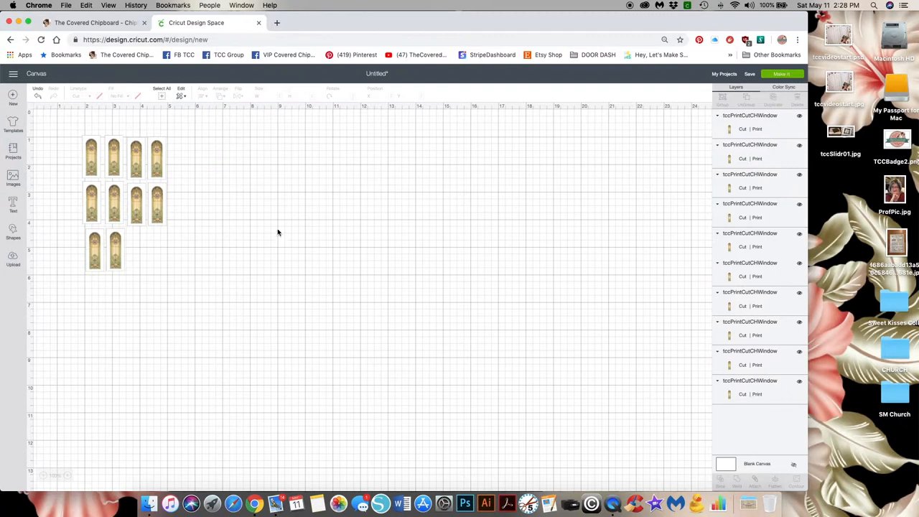
mouse_move(753, 79)
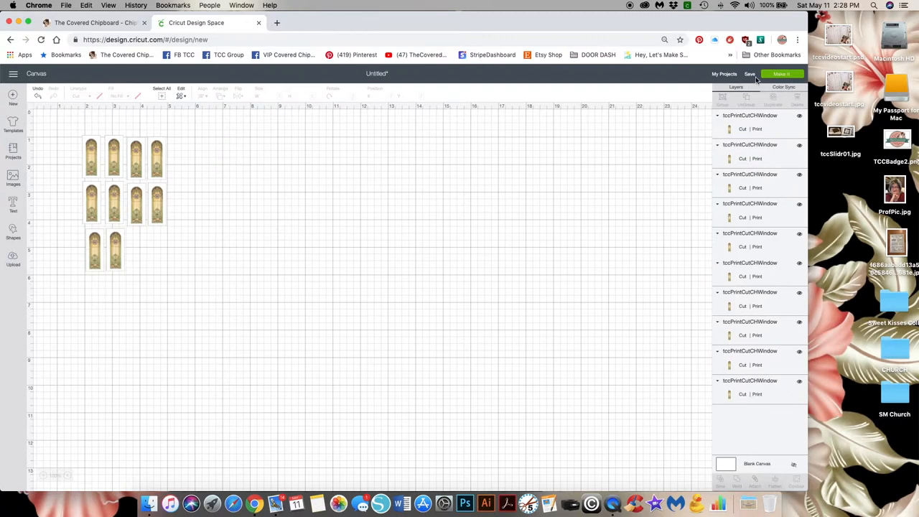
Send the design to Make It and accept the single print-then-cut mat layout
left_click(780, 73)
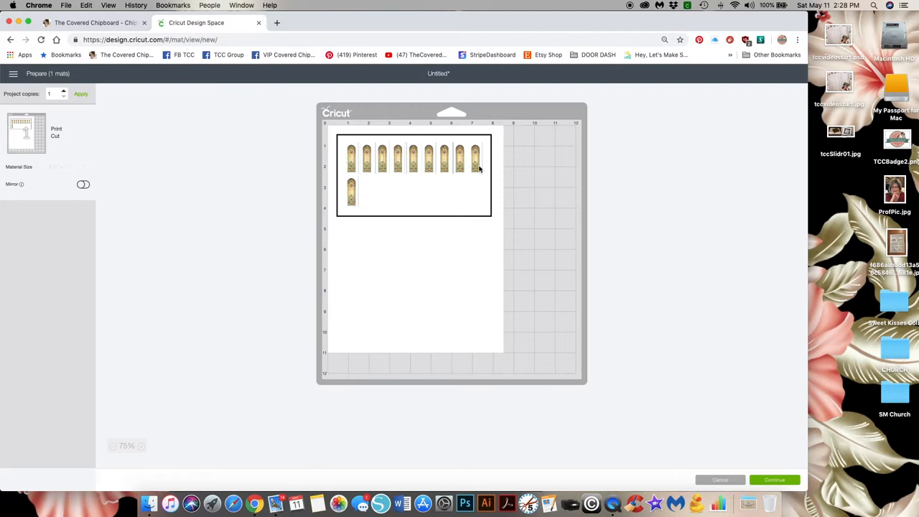
mouse_move(481, 308)
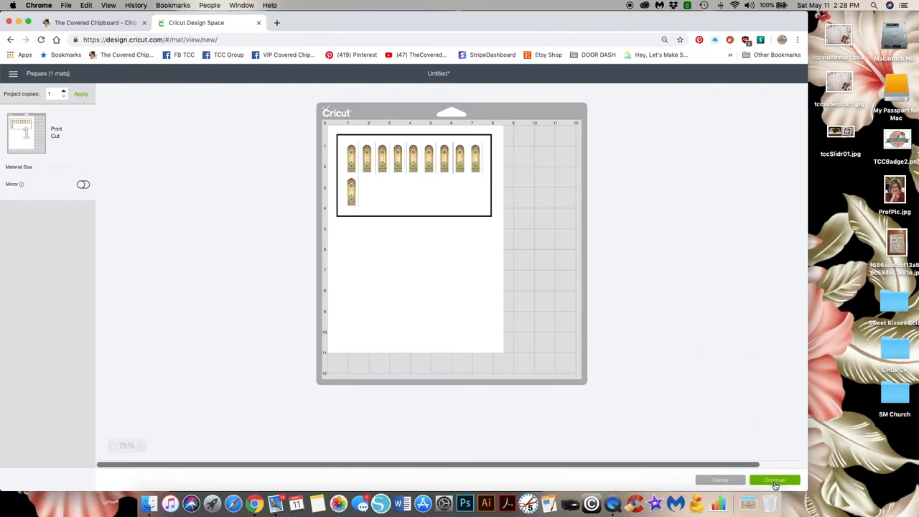
left_click(773, 479)
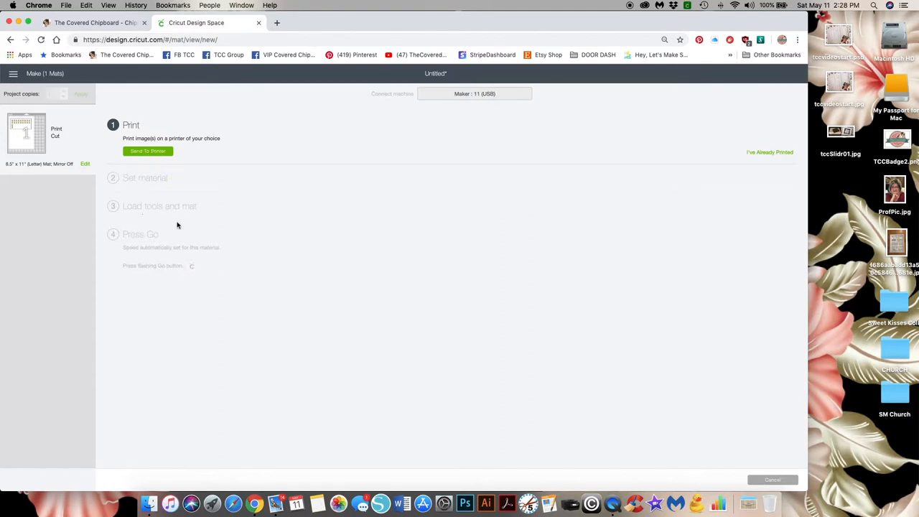
mouse_move(416, 207)
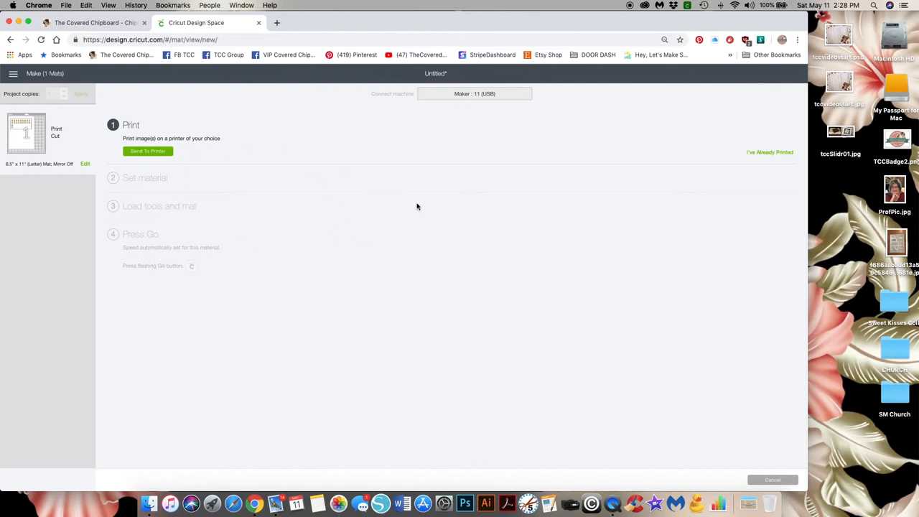
mouse_move(366, 215)
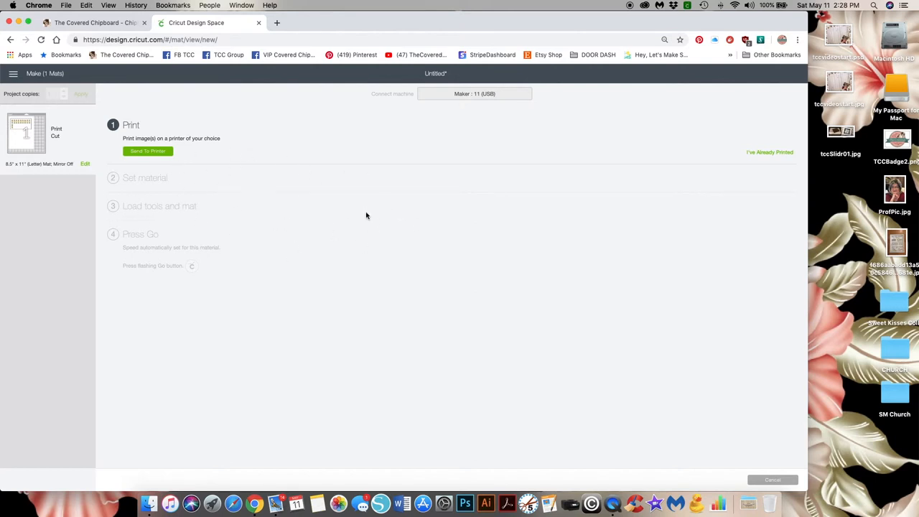
mouse_move(412, 167)
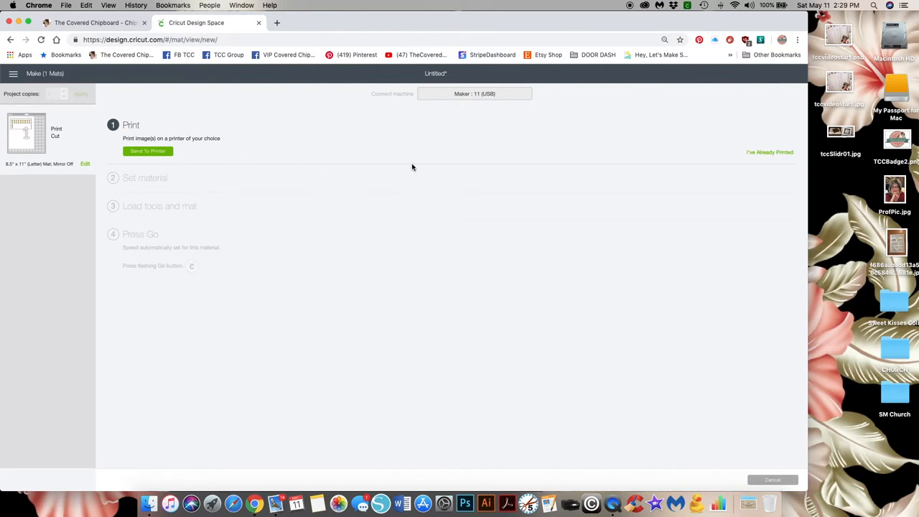
mouse_move(698, 155)
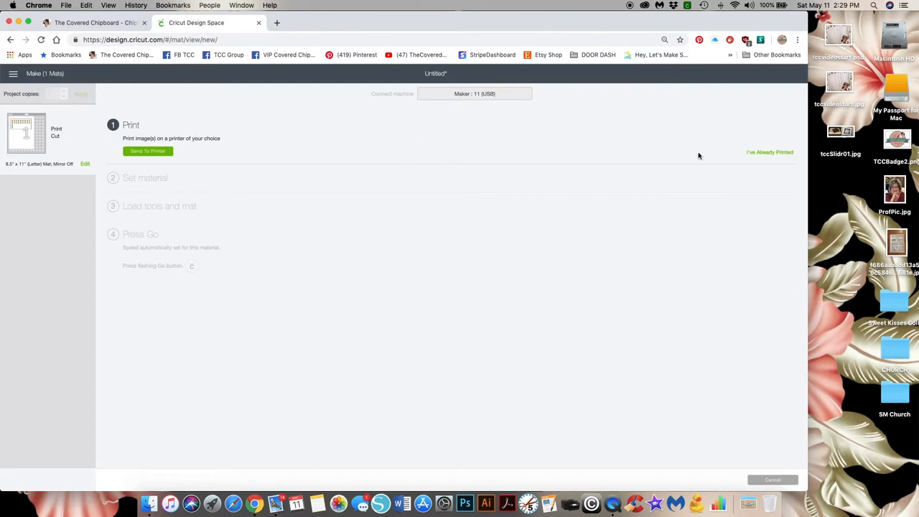
Mark the images as already printed and set the material to Copy Paper – 20 lb (75 gsm)
left_click(769, 151)
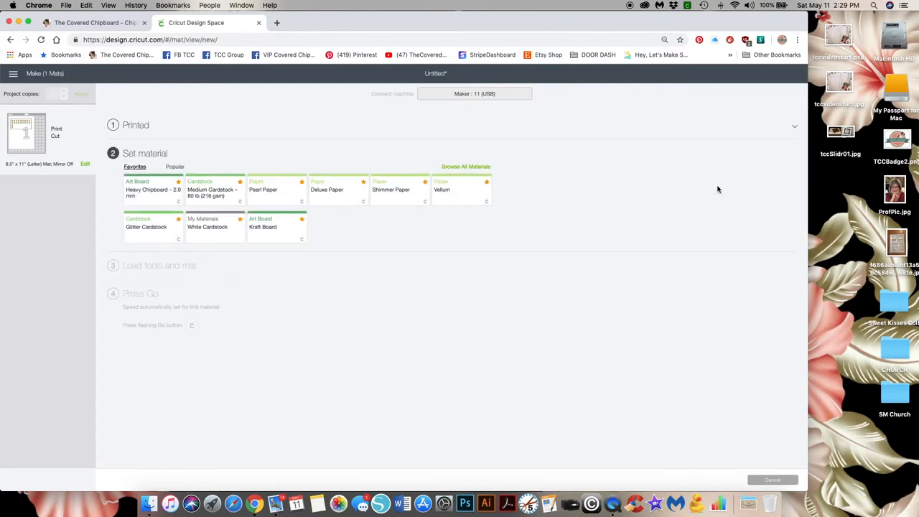
mouse_move(340, 222)
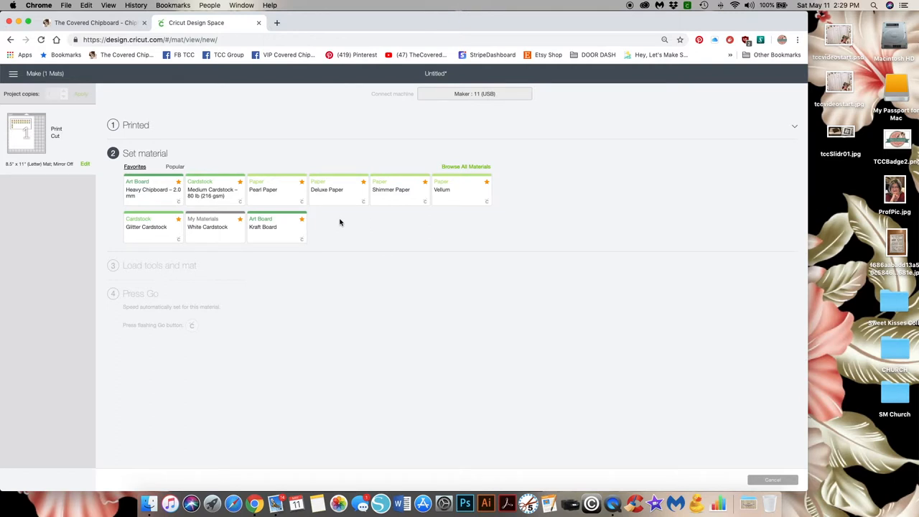
mouse_move(472, 167)
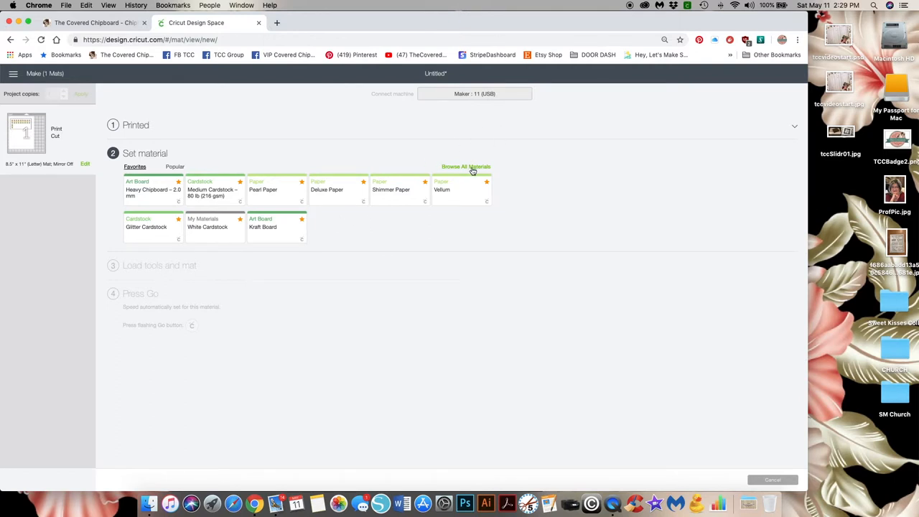
left_click(466, 166)
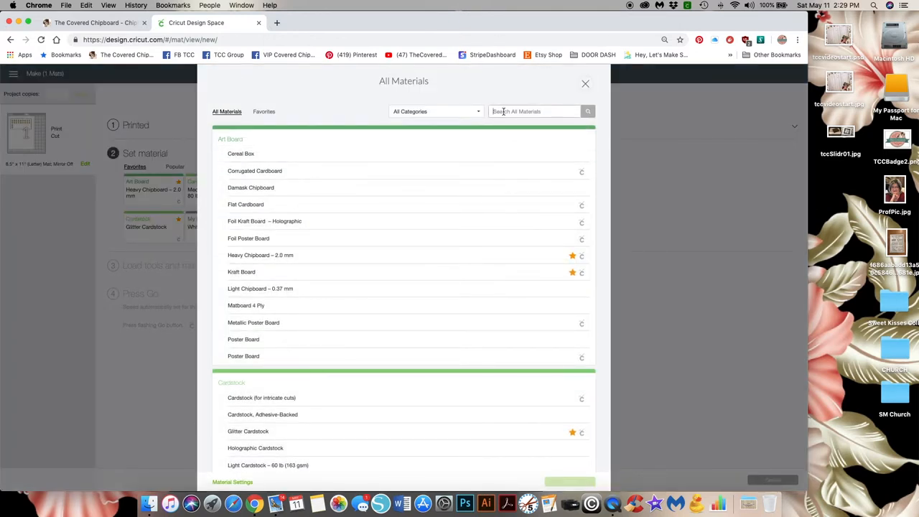
type("paper")
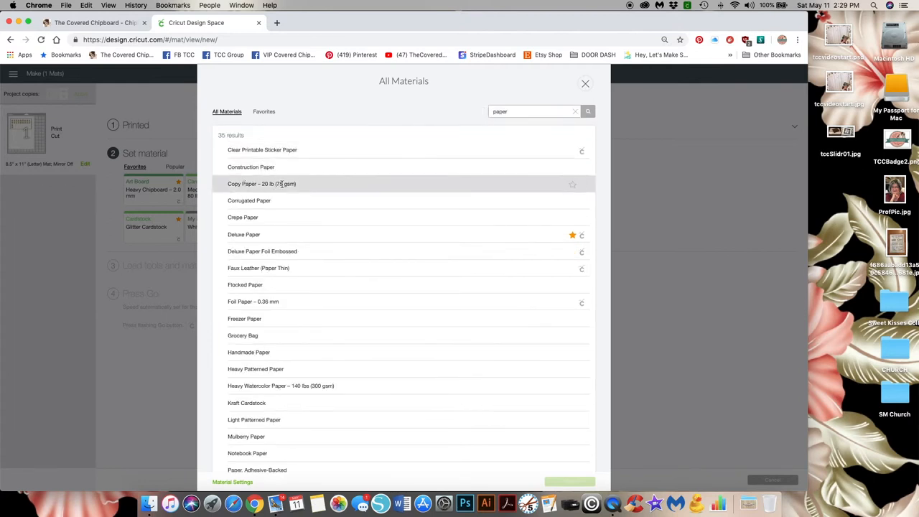
mouse_move(311, 187)
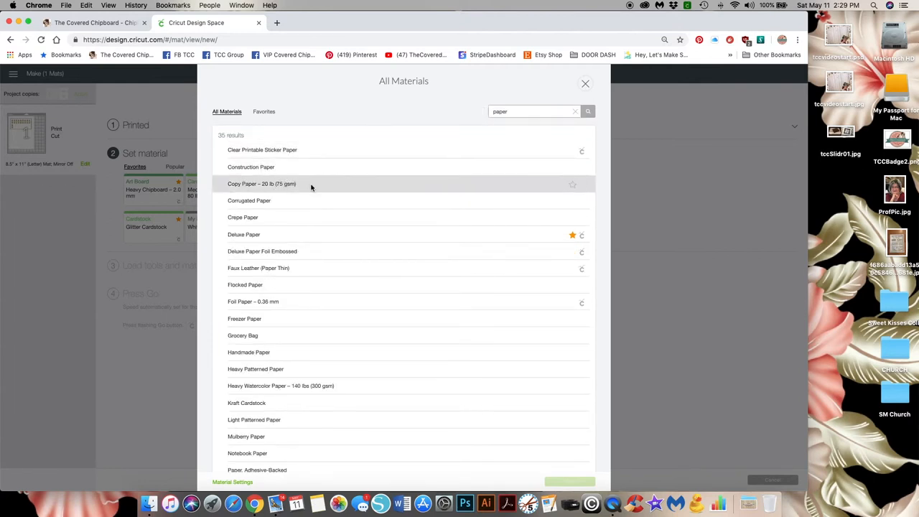
left_click(261, 183)
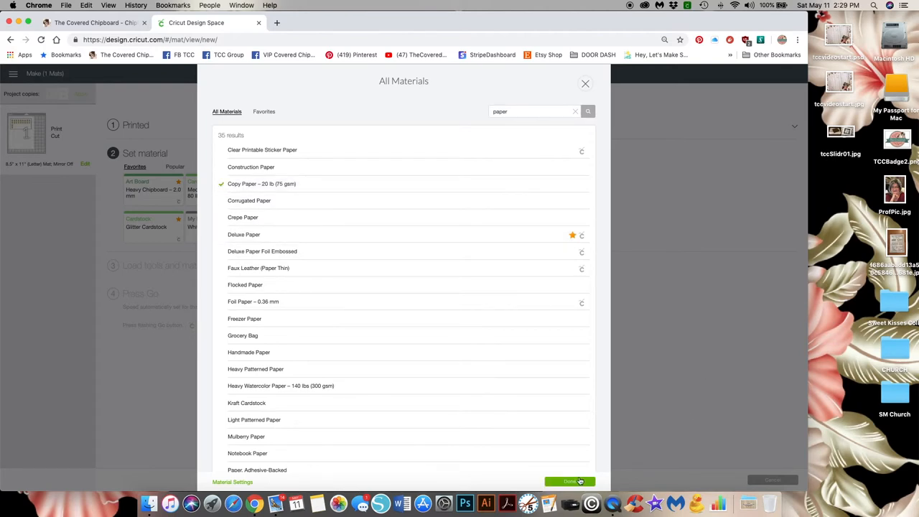
left_click(569, 481)
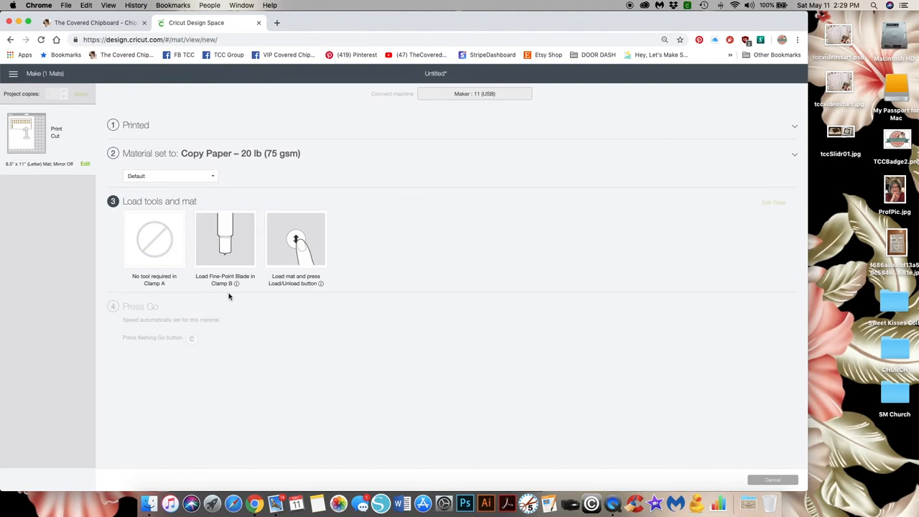
mouse_move(525, 294)
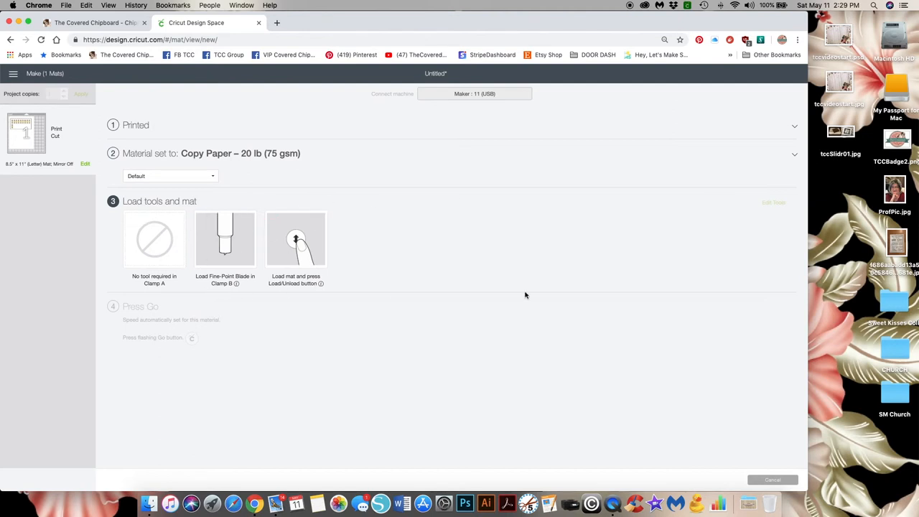
mouse_move(780, 481)
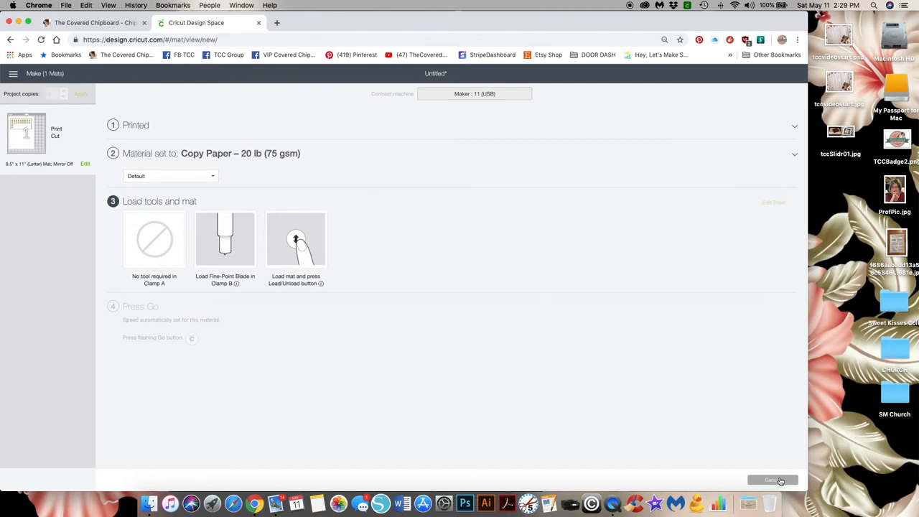
Cancel the cut and confirm Yes to leave the make screen
left_click(772, 479)
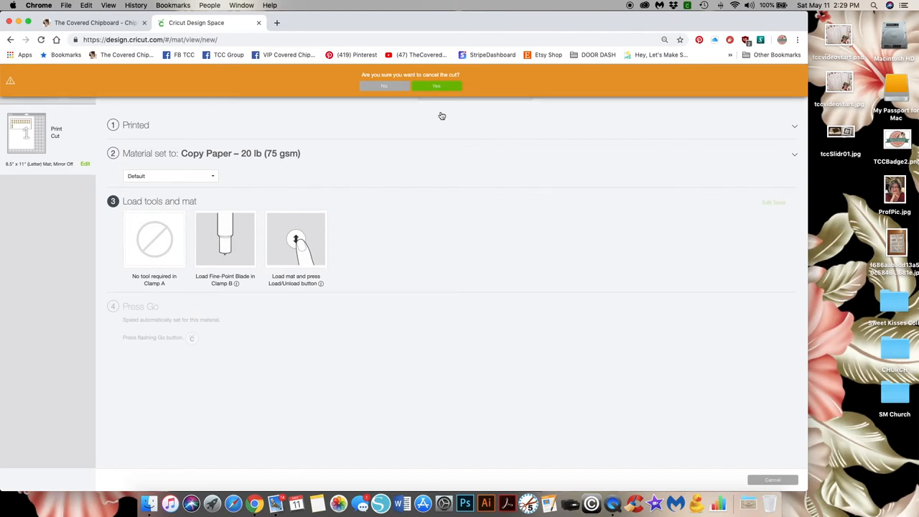
left_click(436, 86)
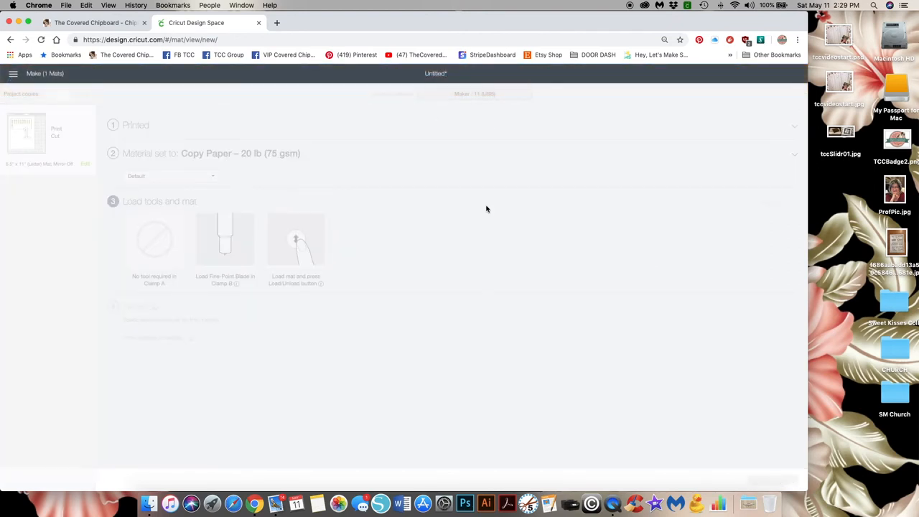